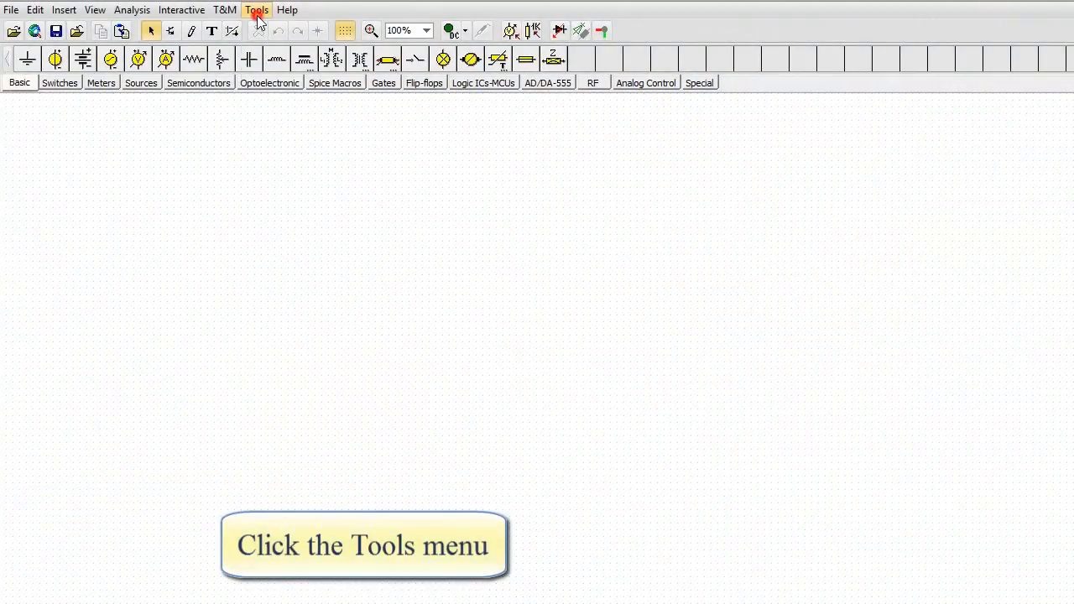
Begin a New Macro Wizard for Half_adder_Verilog with From file source, and browse for the file
click(257, 9)
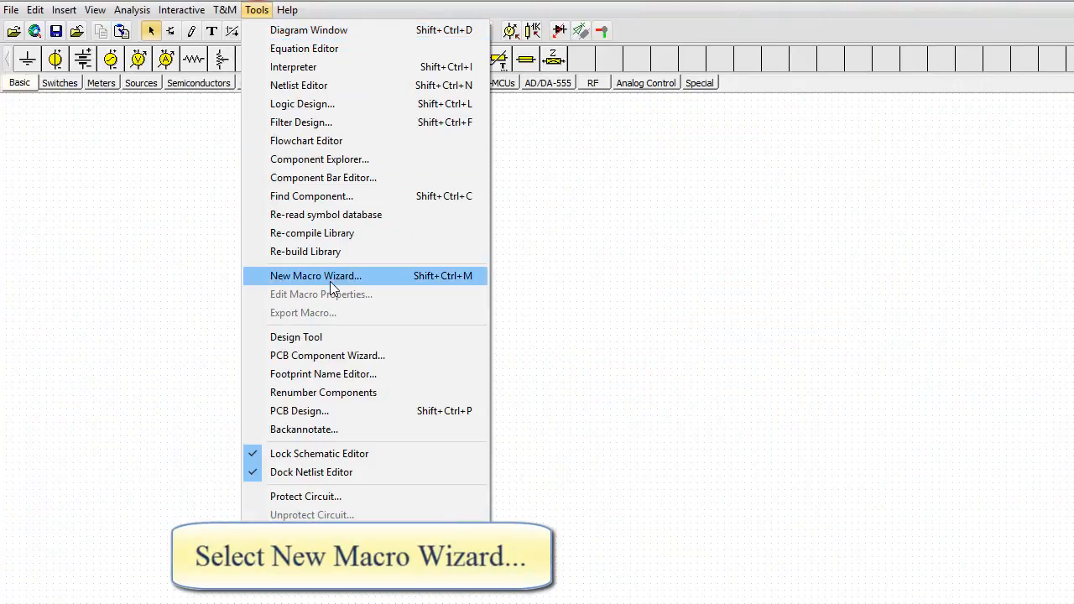
click(315, 275)
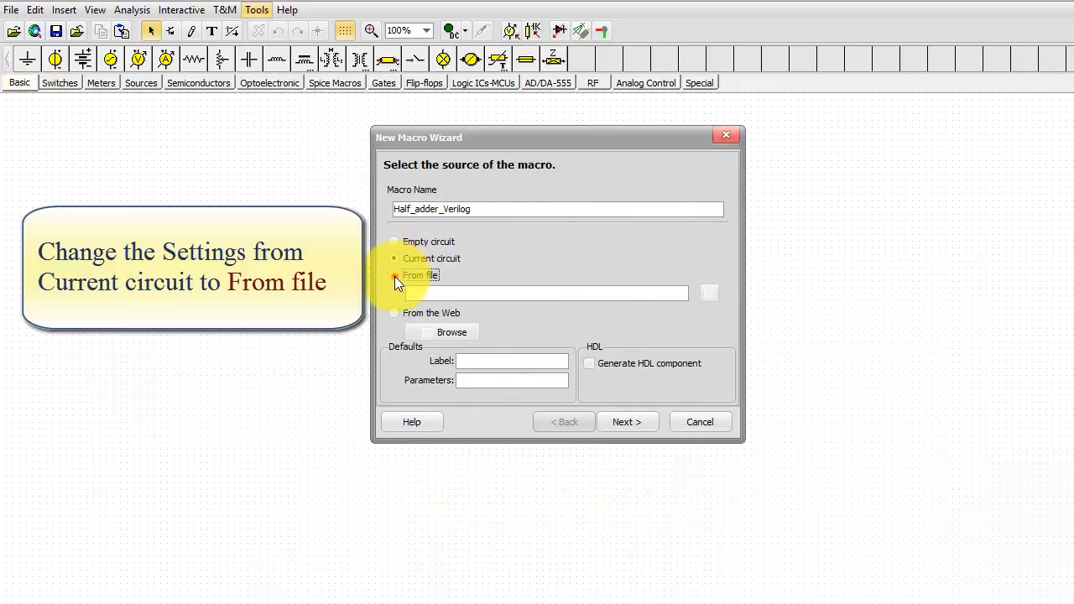
click(394, 275)
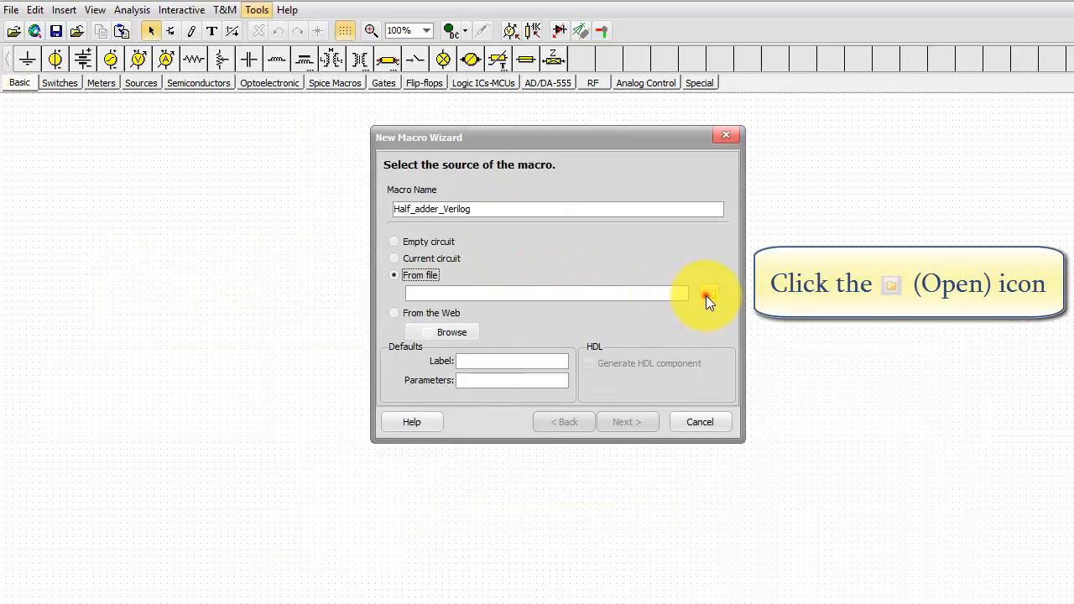
click(707, 294)
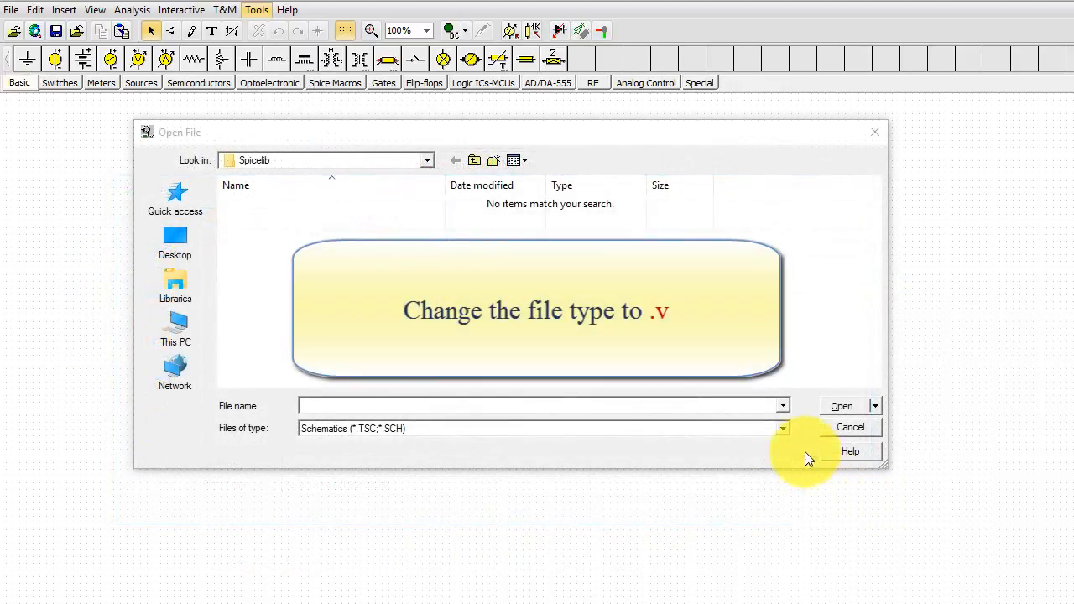
Filter the file chooser to Verilog files (*.V) and jump to the Tina examples folder
click(782, 428)
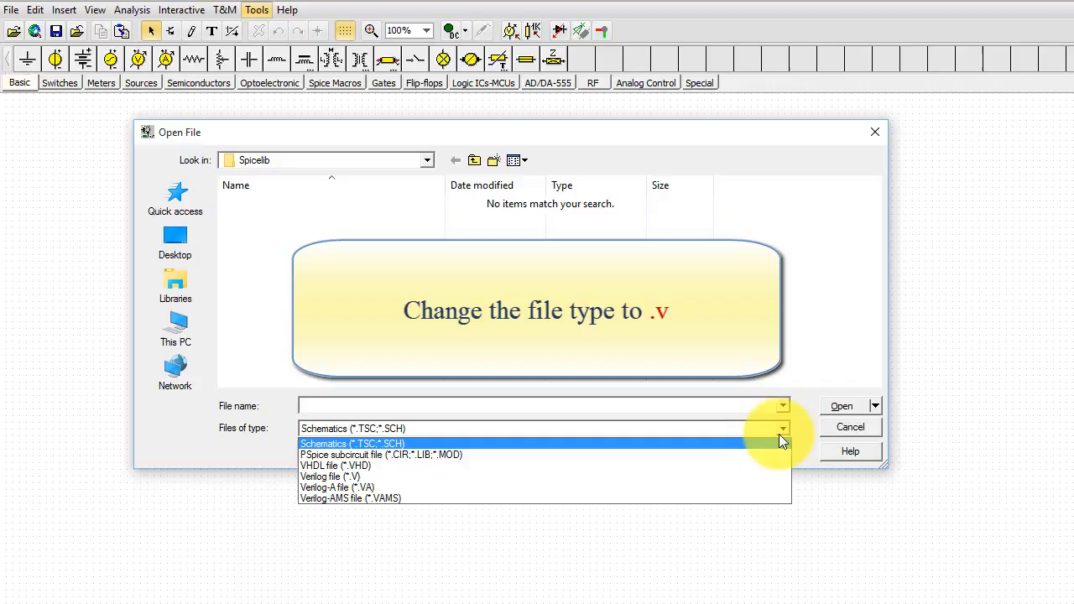
click(330, 476)
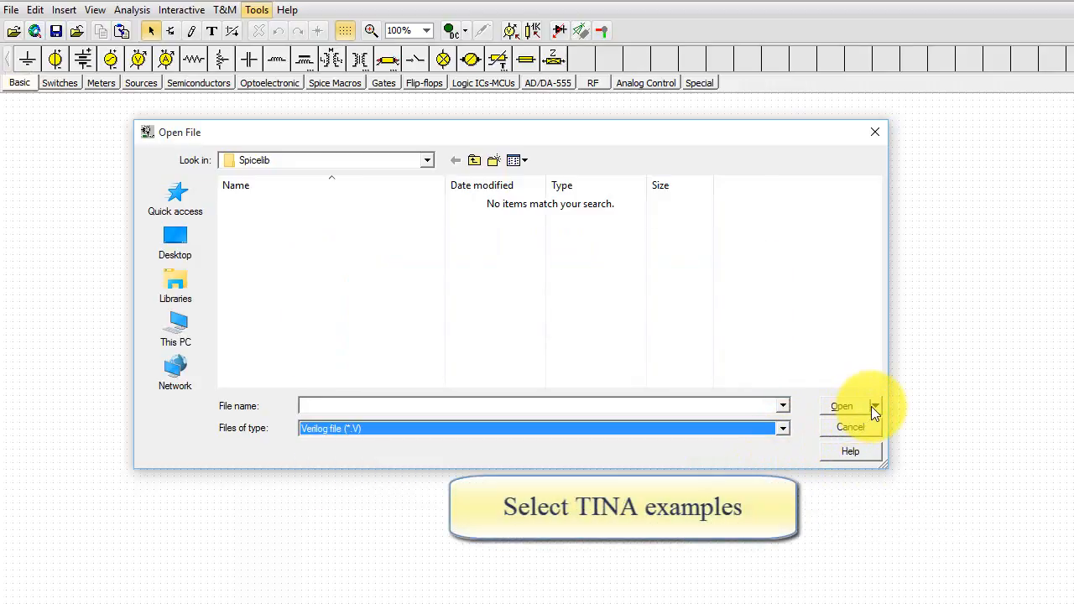
click(876, 405)
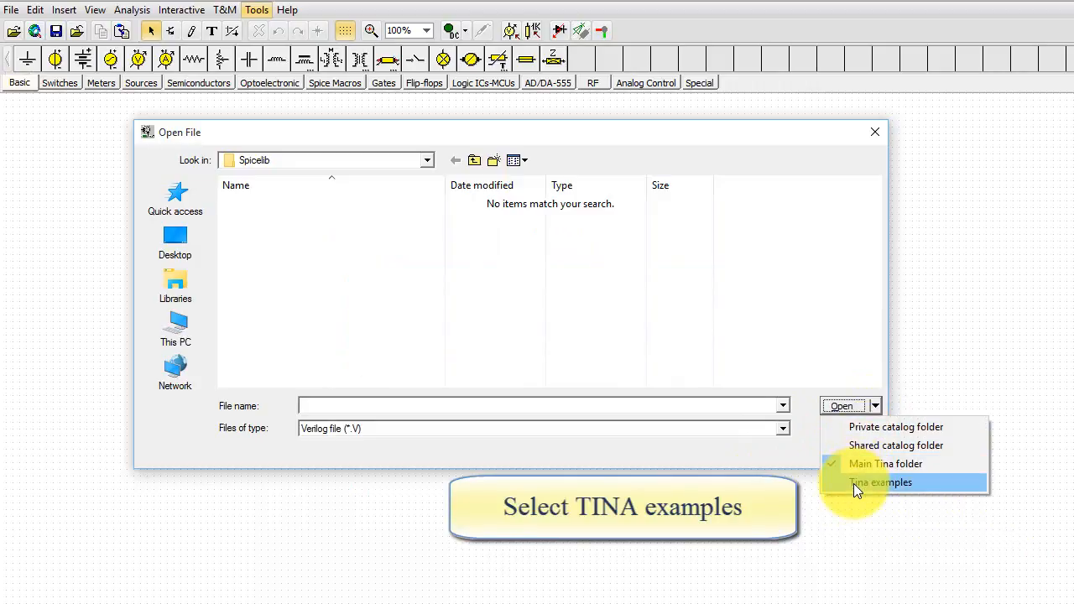
click(881, 482)
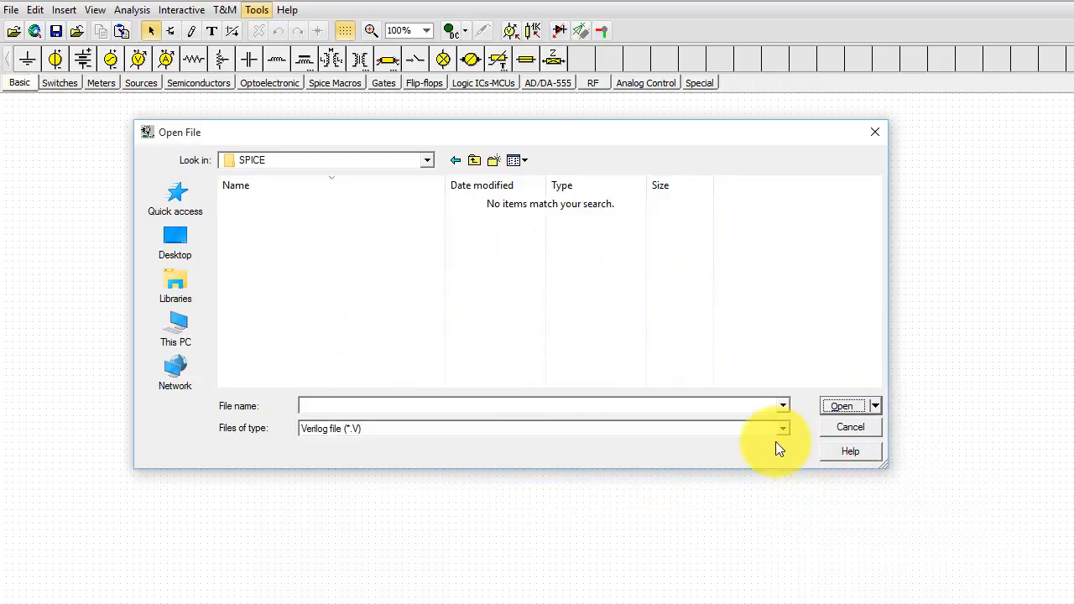
Go to Examples > Verilog and open the Half adder Verilog file
click(426, 160)
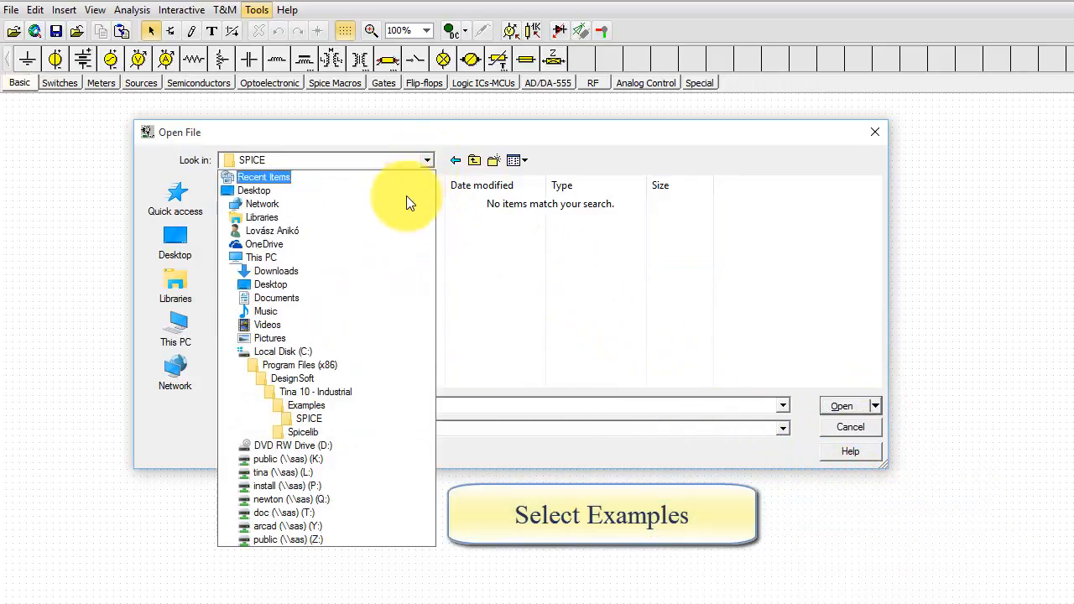
click(305, 405)
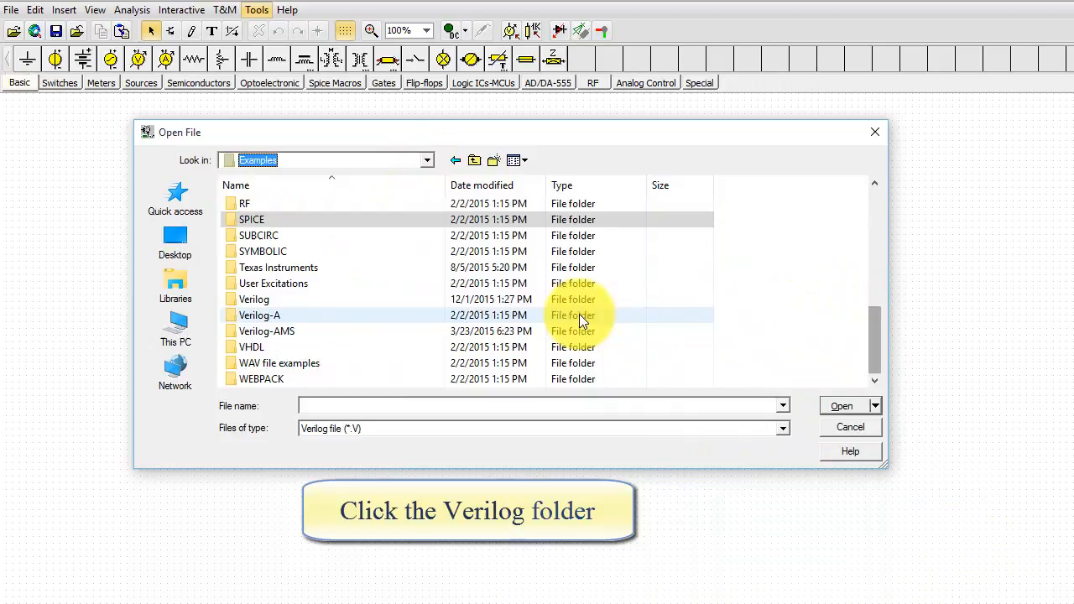
click(255, 298)
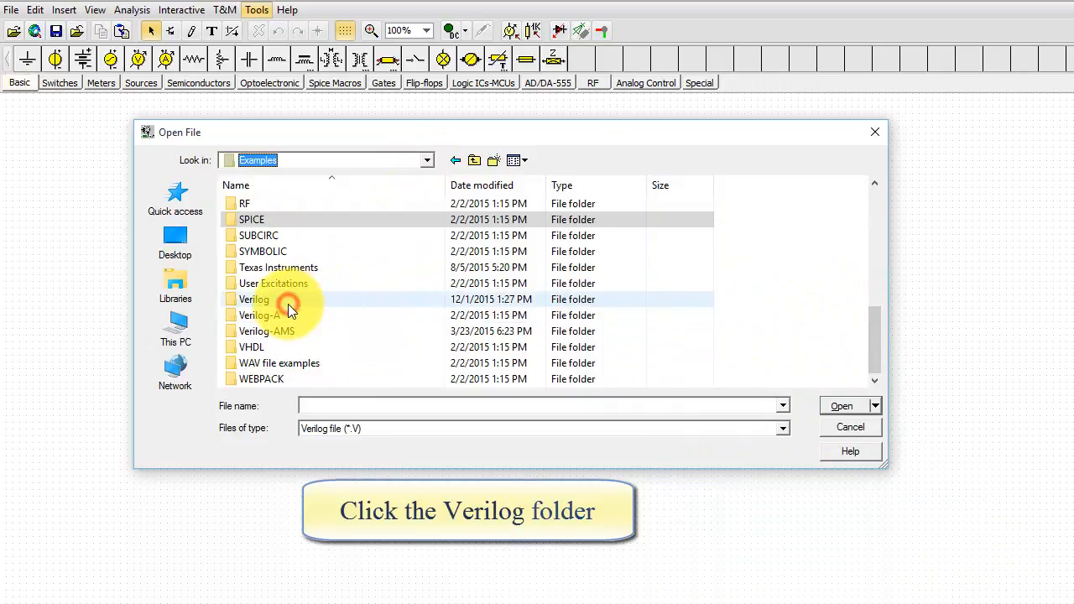
click(255, 299)
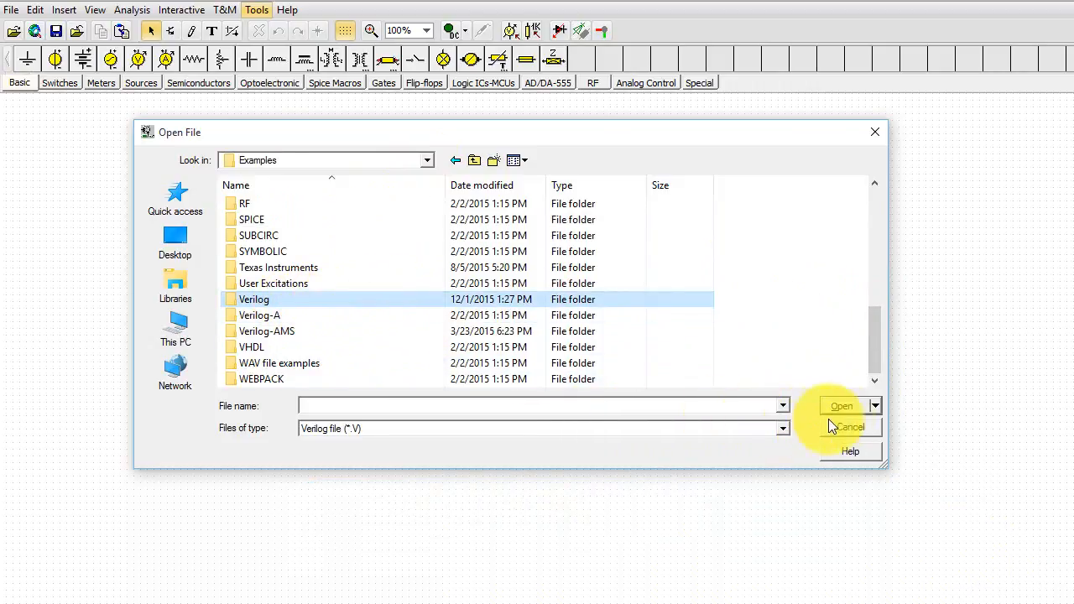
click(842, 406)
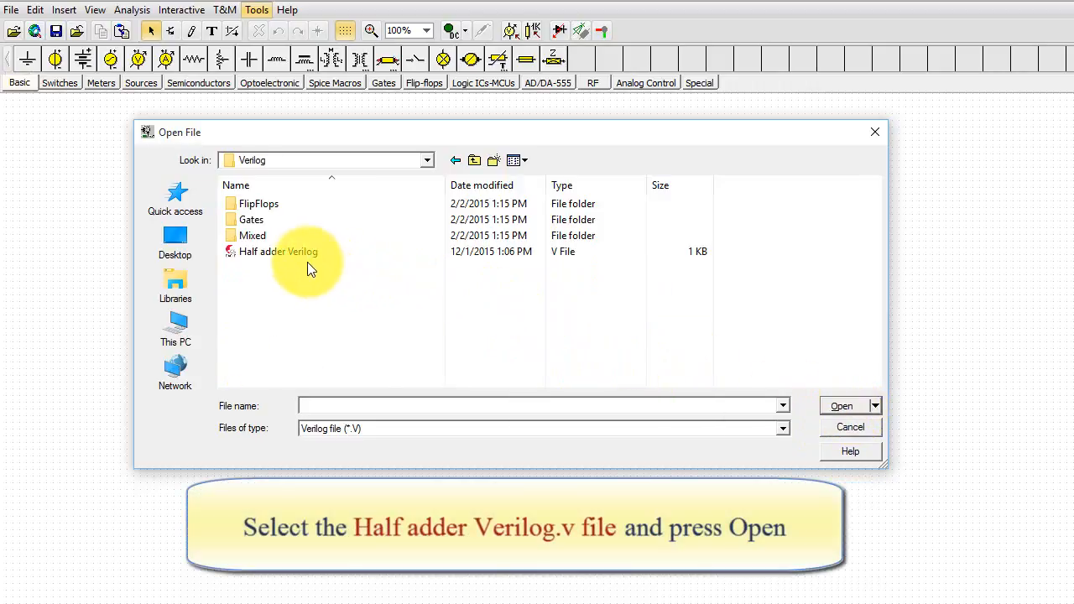
click(278, 252)
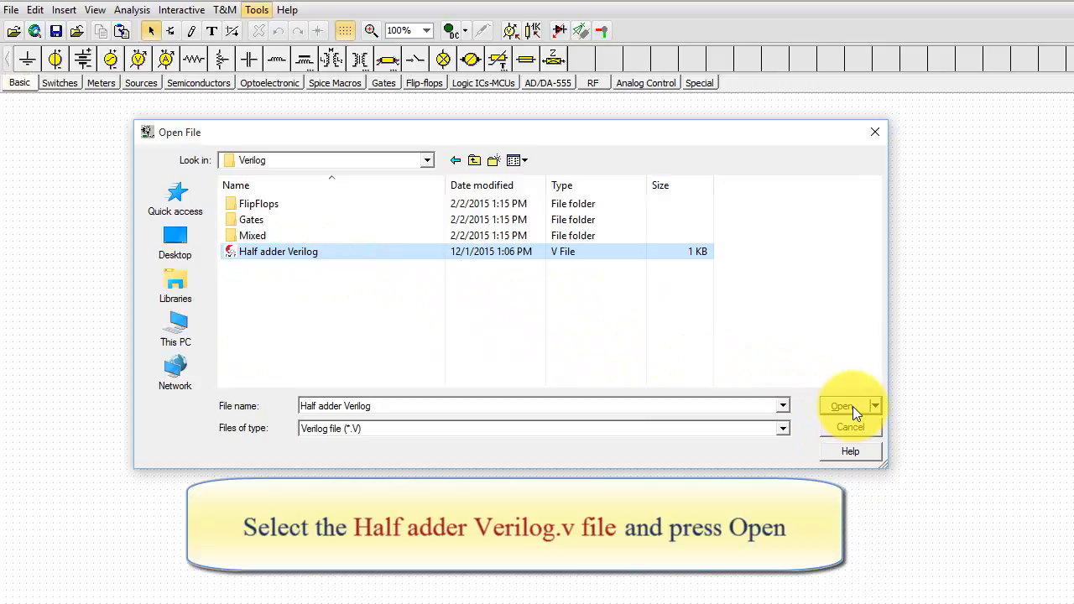
click(842, 406)
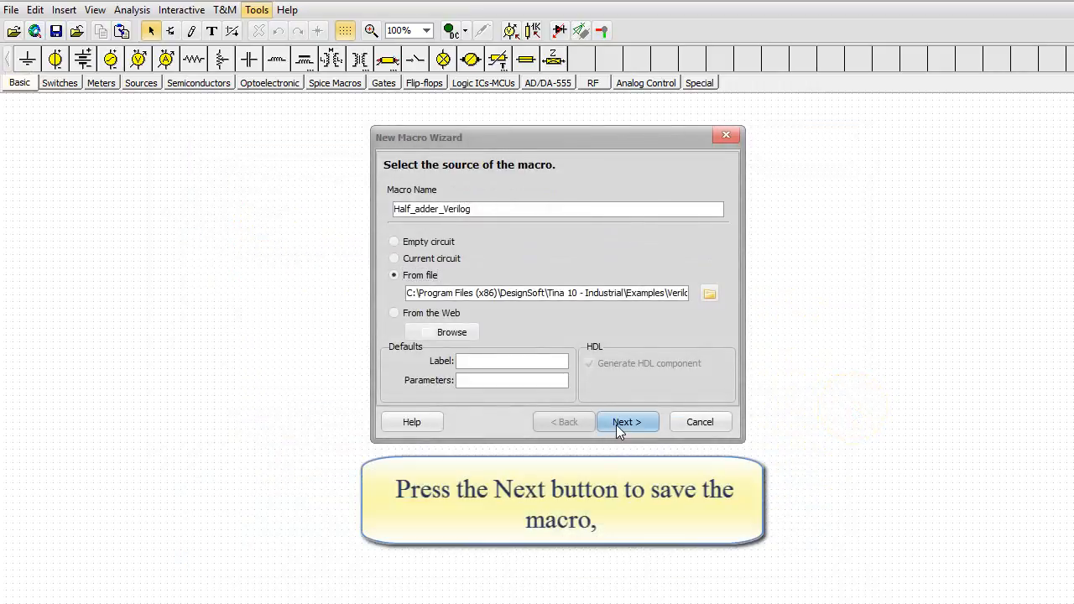
Save the Half_adder_Verilog macro file into Macrolib under its default name
click(627, 422)
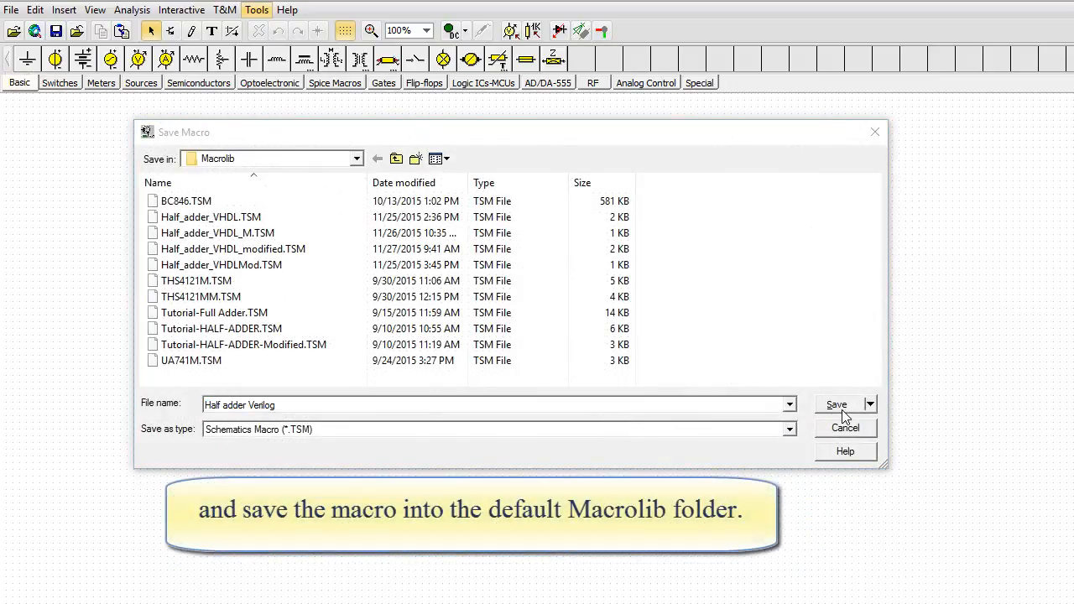
click(838, 405)
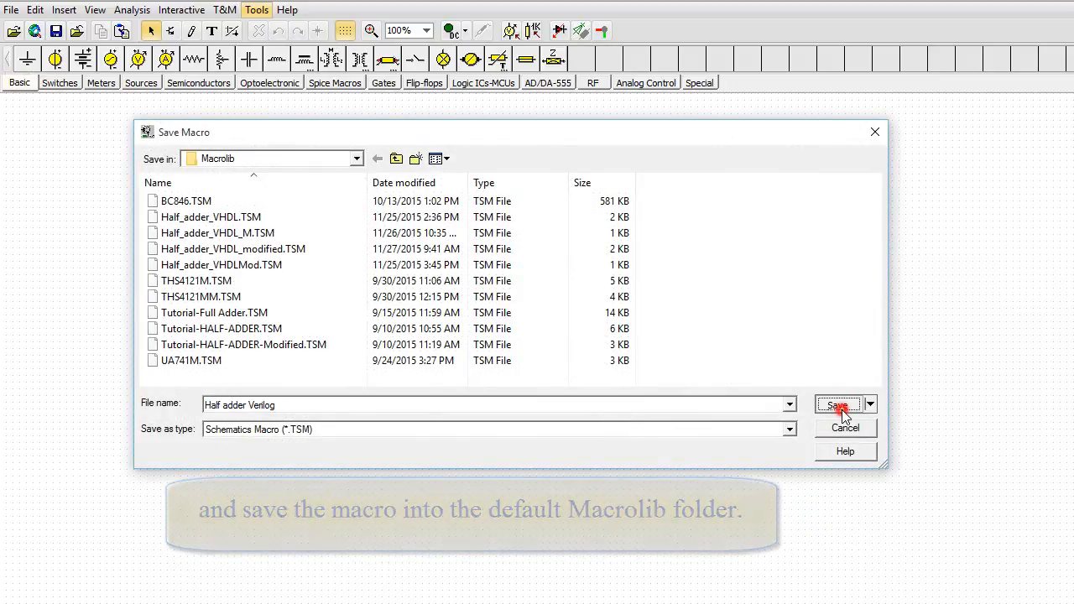
click(838, 404)
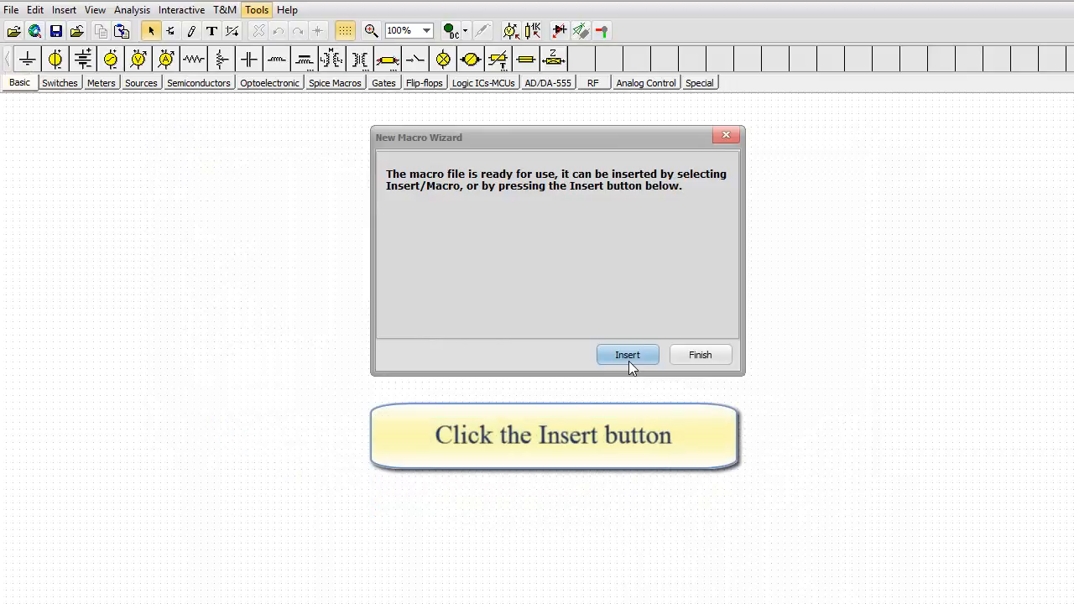
Insert the Half_adder_Verilog macro and open its Verilog source in the HDL Editor
click(627, 355)
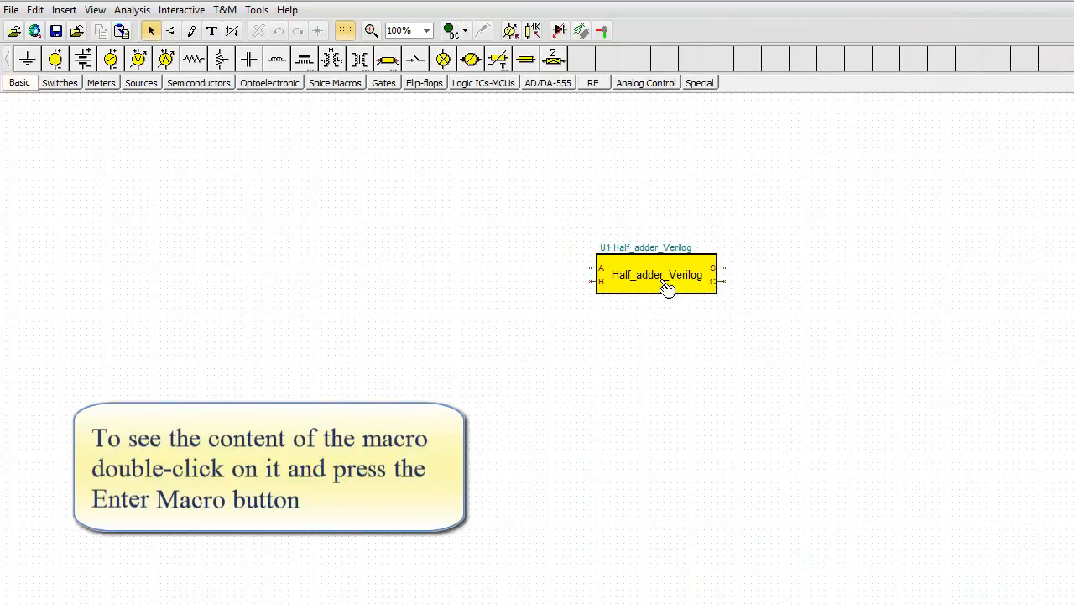
double_click(657, 274)
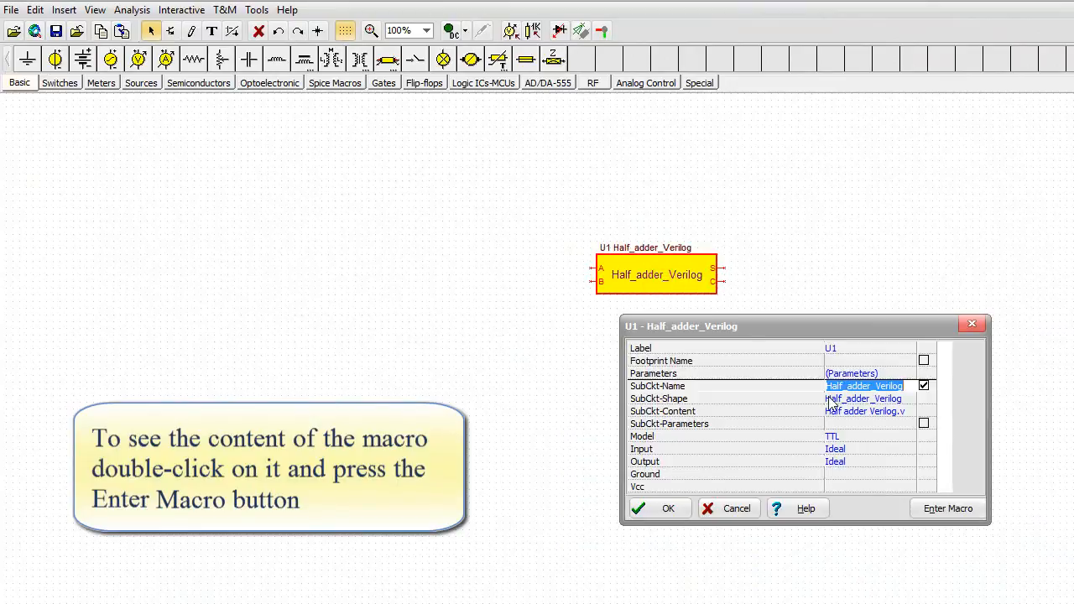
click(947, 508)
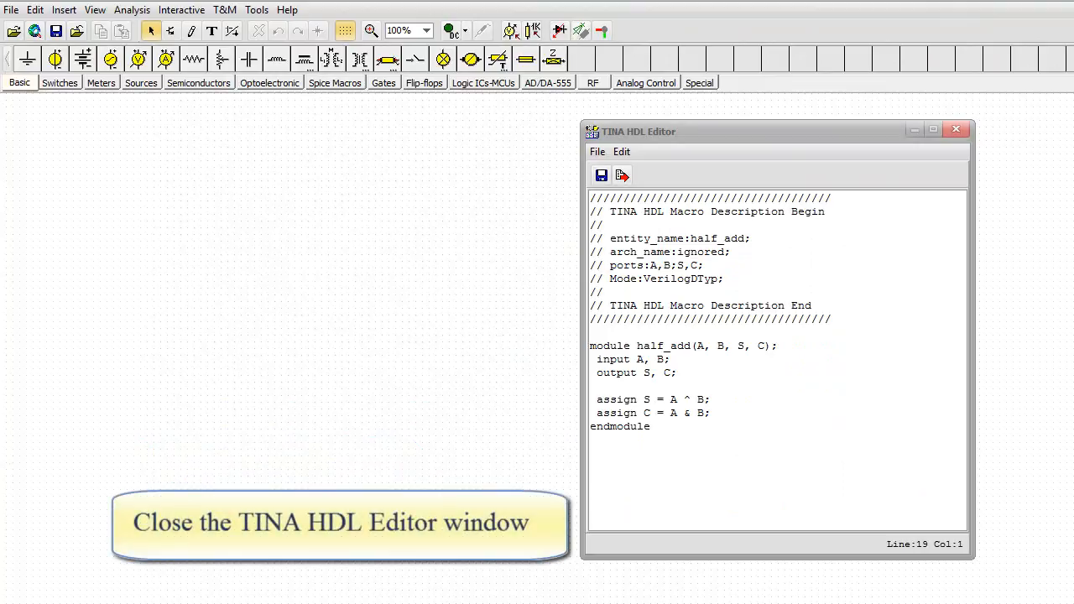
Close the HDL Editor window showing the Verilog half-adder code
click(956, 128)
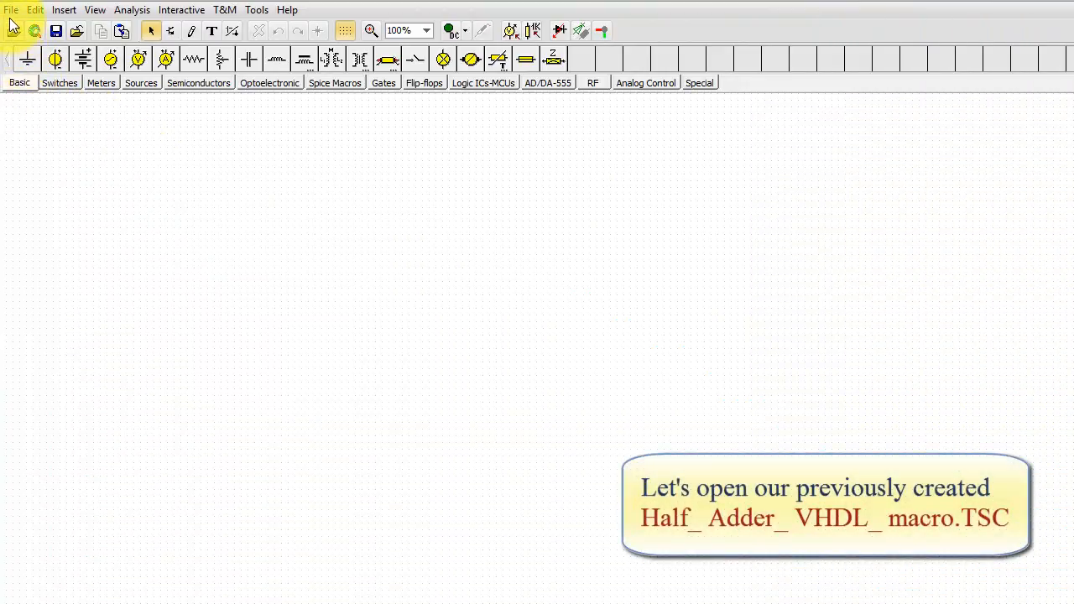
click(11, 10)
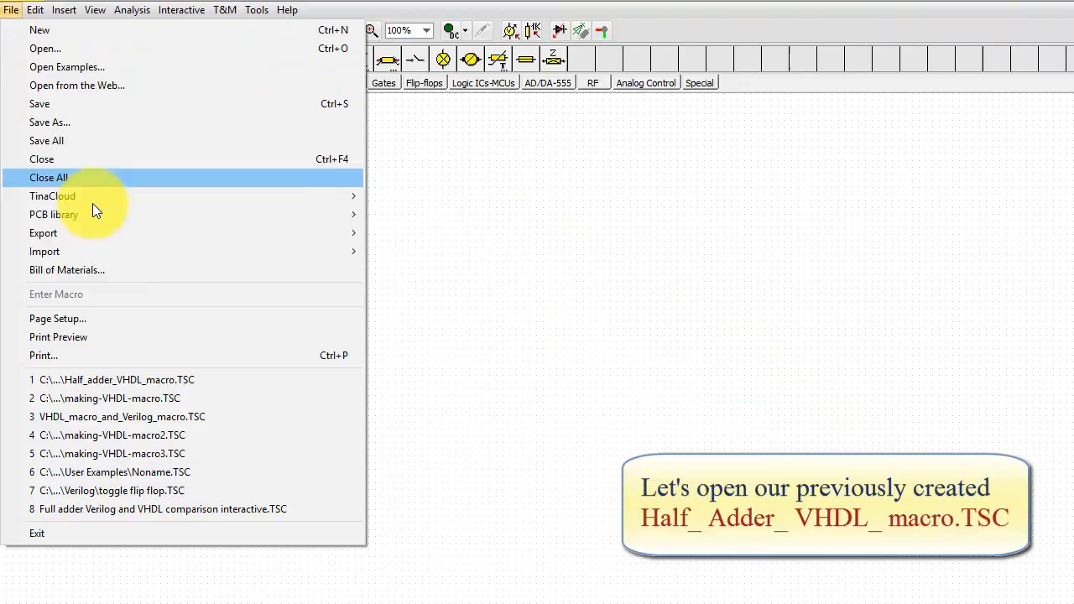
mouse_move(159, 380)
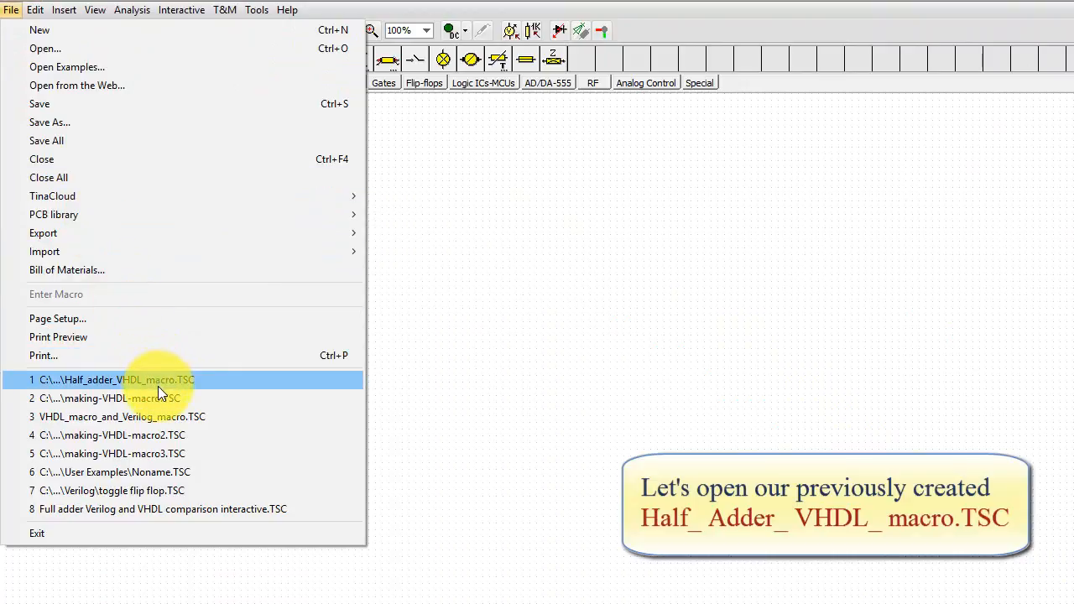
click(115, 380)
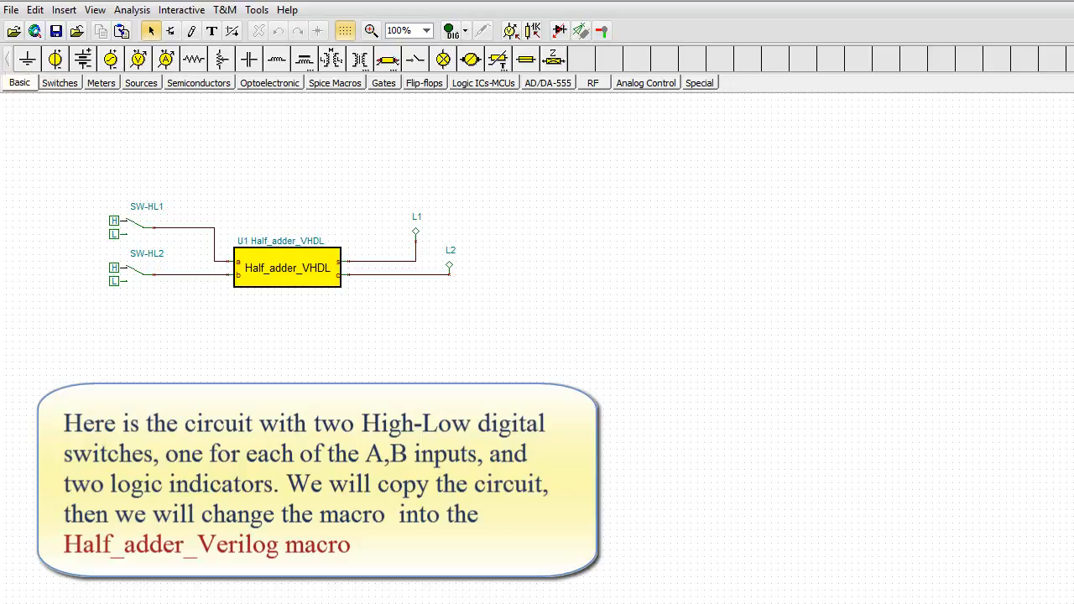
mouse_move(68, 269)
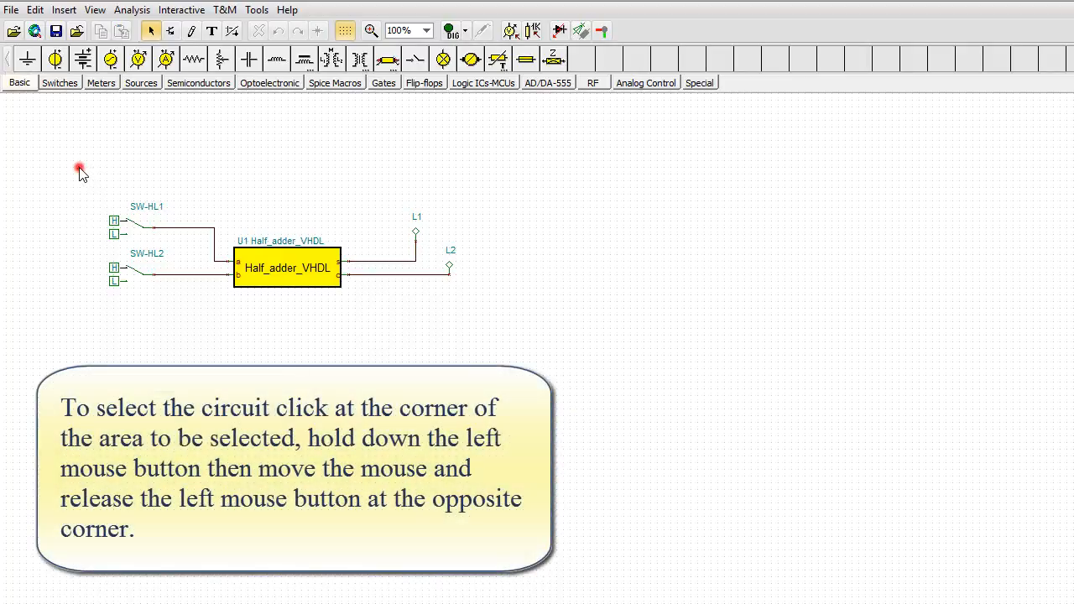
Box-select the entire half-adder circuit and copy it
drag(80, 169, 504, 352)
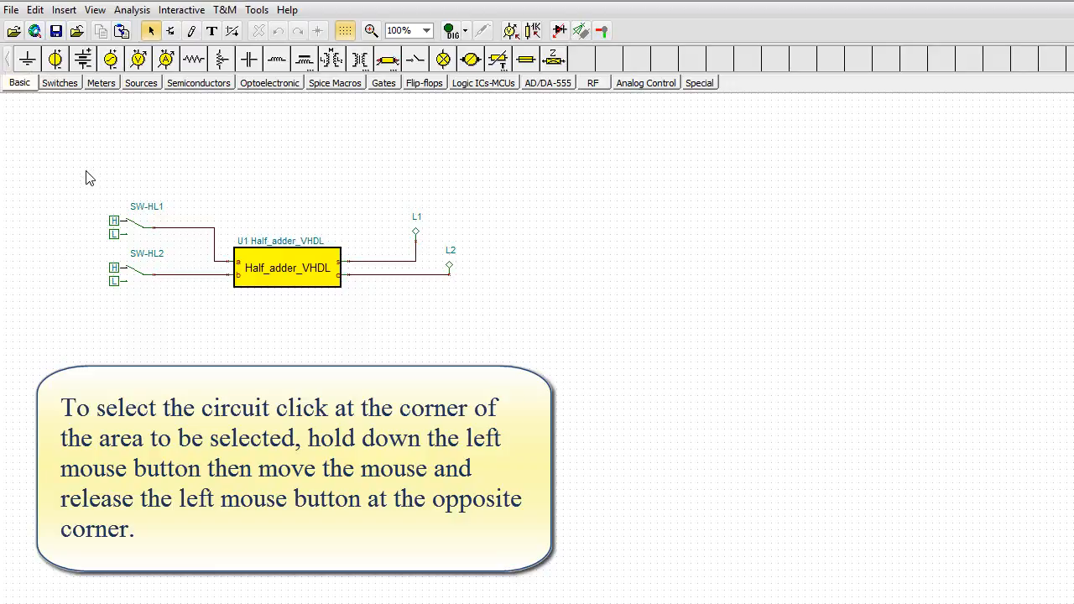
drag(91, 177, 353, 224)
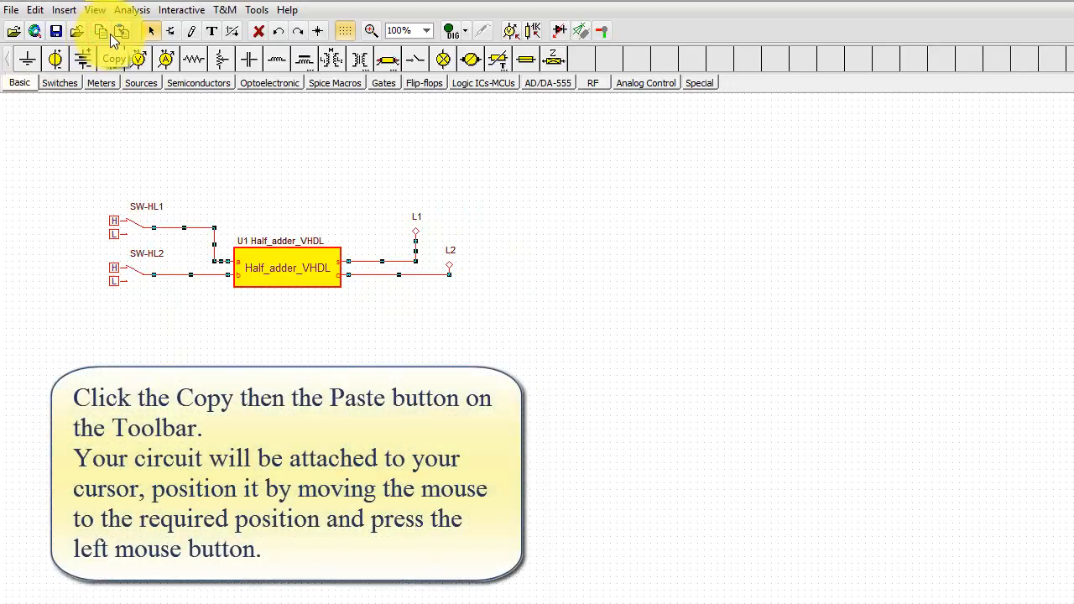
click(122, 31)
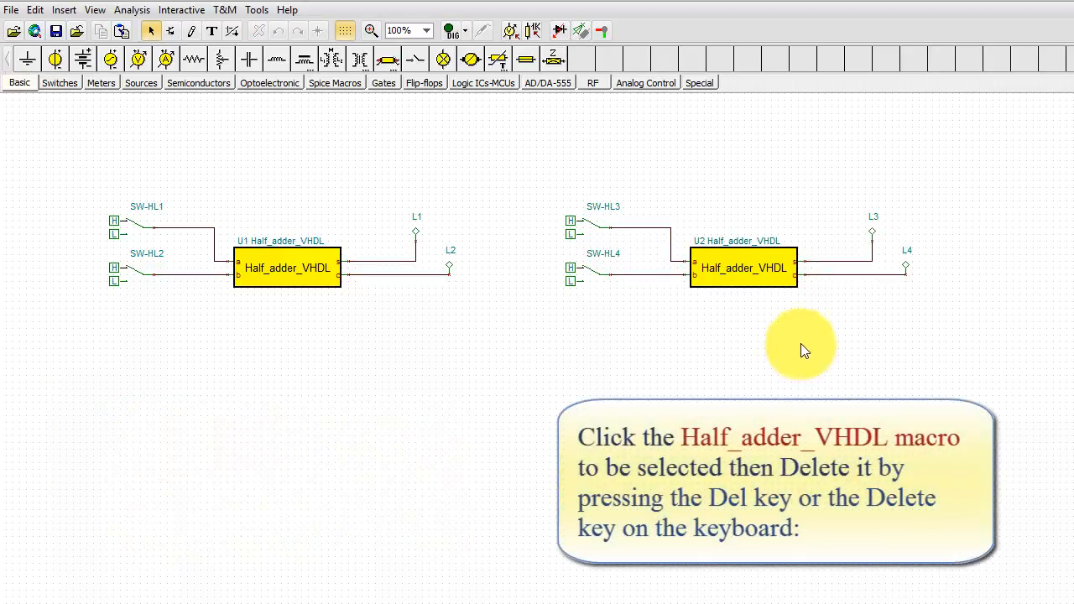
Delete the copied circuit's U2 Half_adder_VHDL macro
click(744, 268)
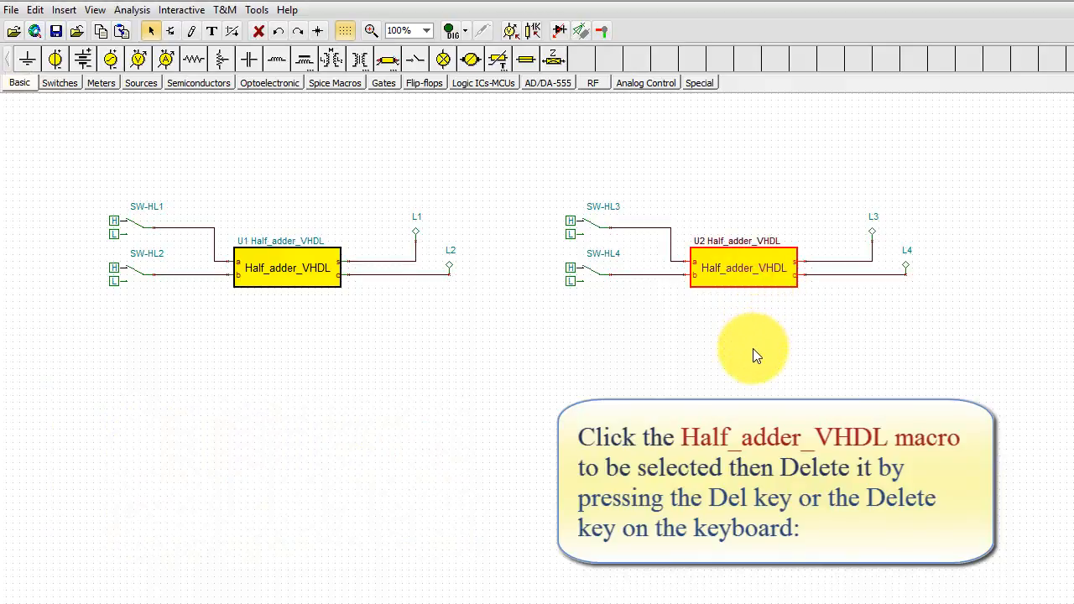
key(Delete)
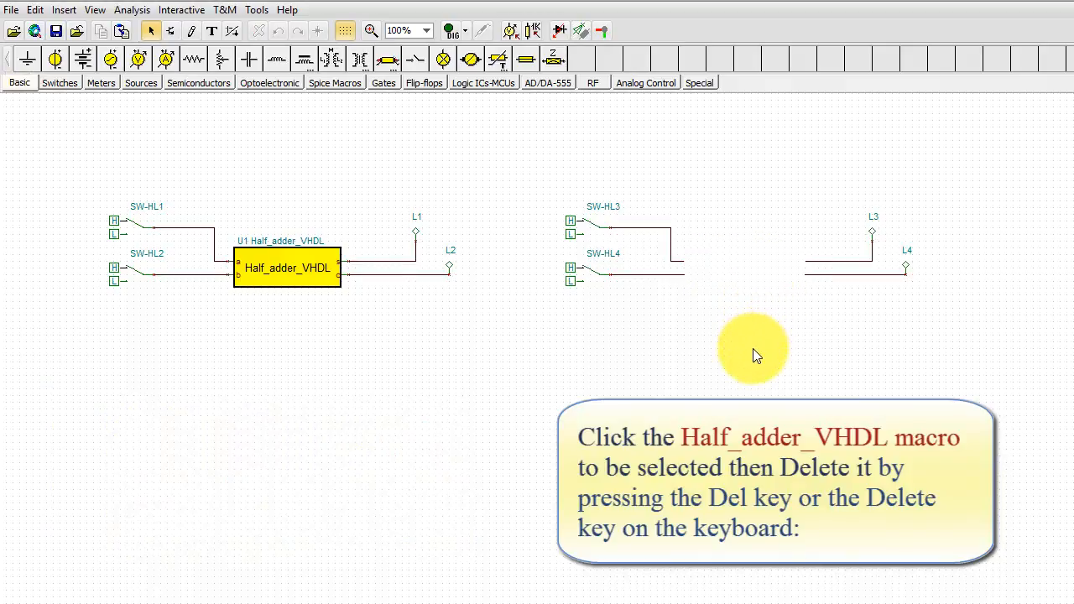
mouse_move(725, 373)
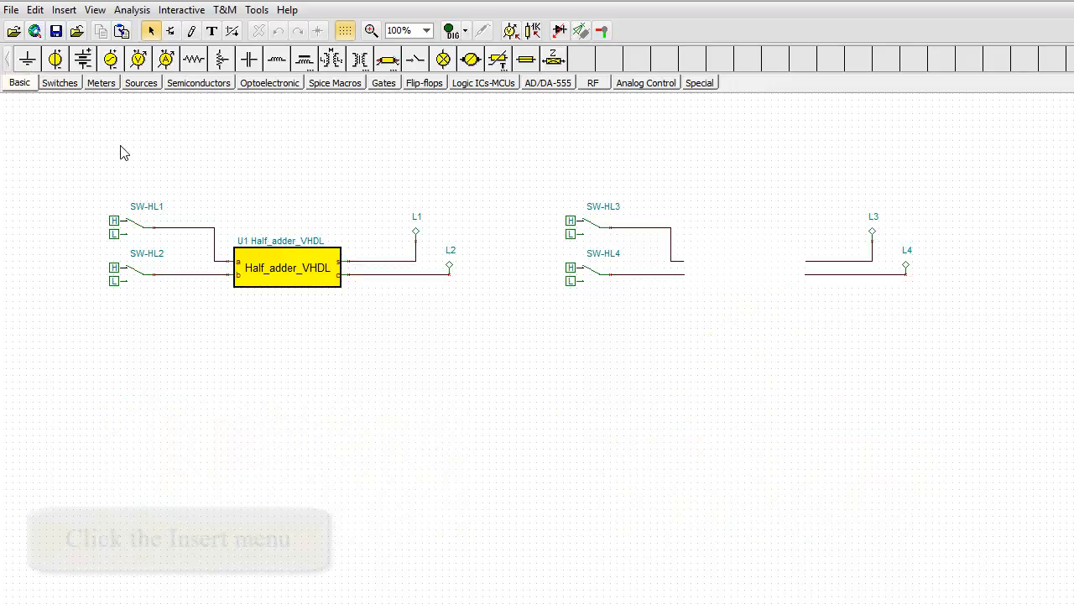
Load Half adder Verilog.TSM from the User Macros library for insertion
click(64, 10)
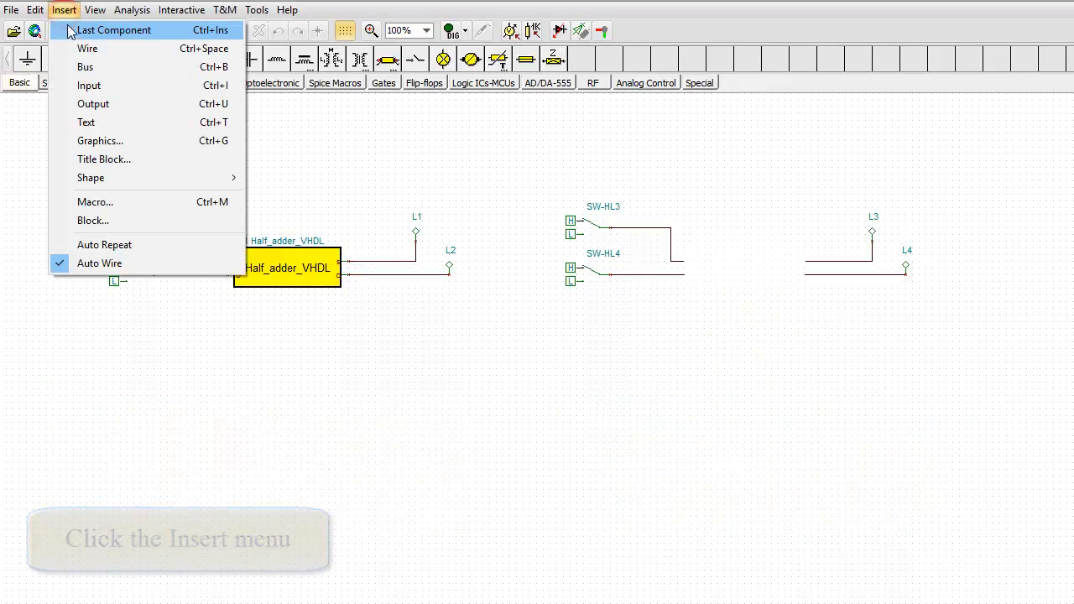
click(95, 202)
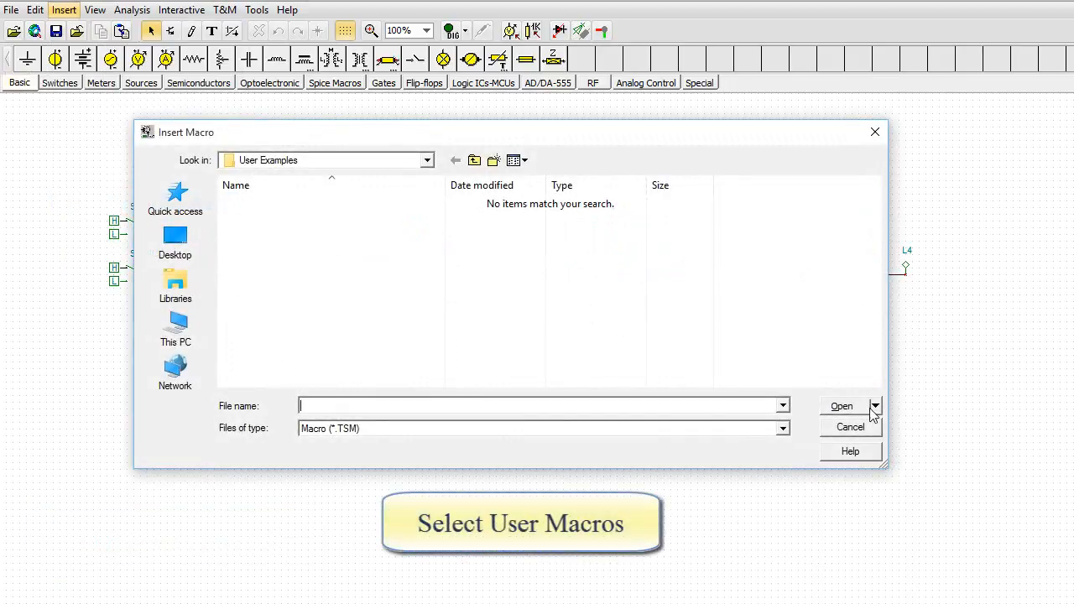
click(875, 405)
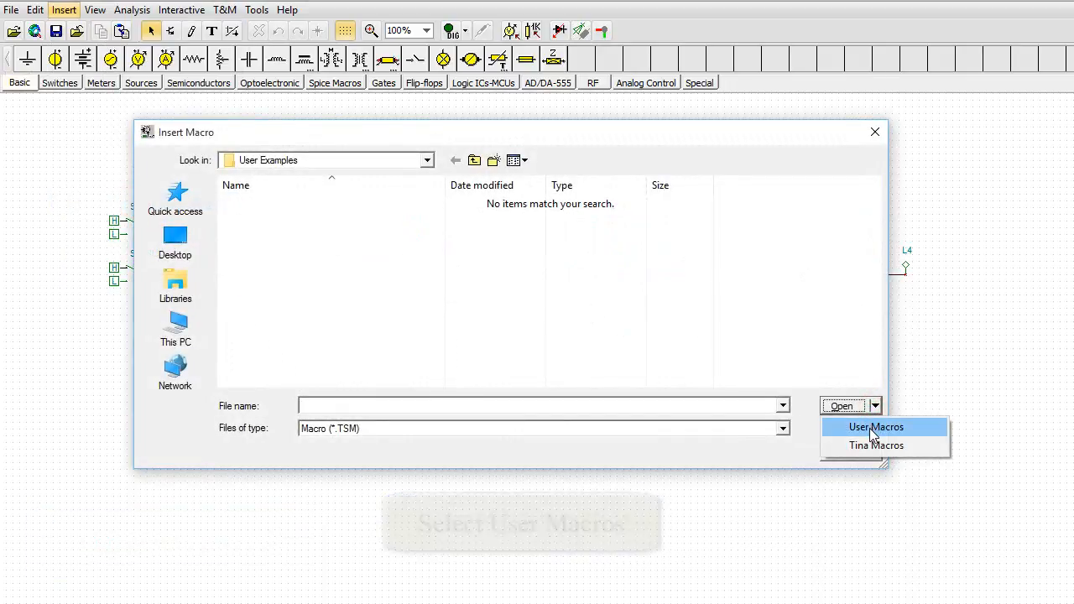
click(875, 427)
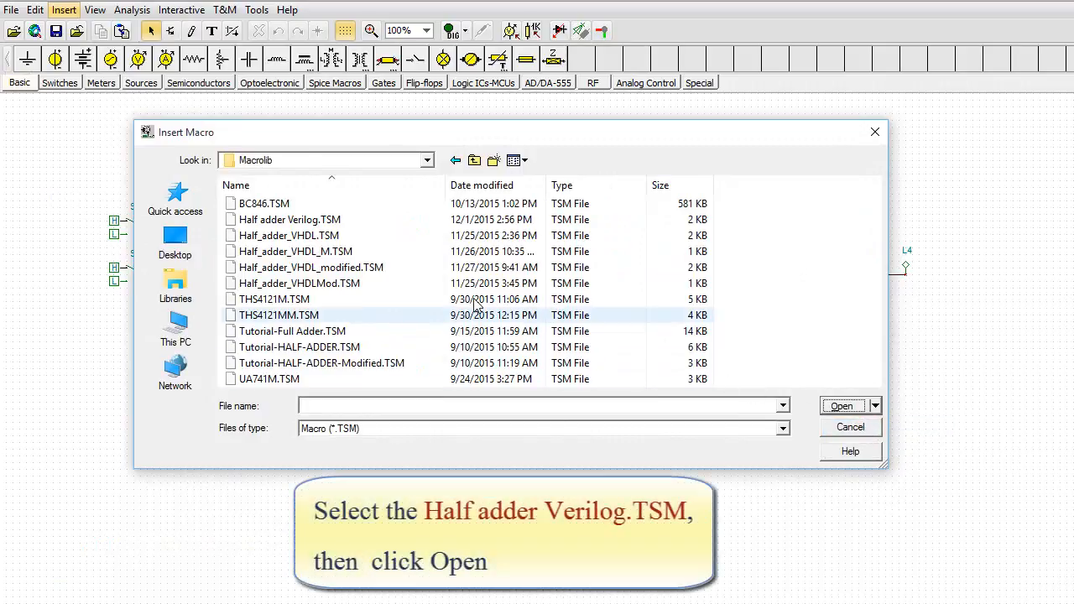
click(289, 219)
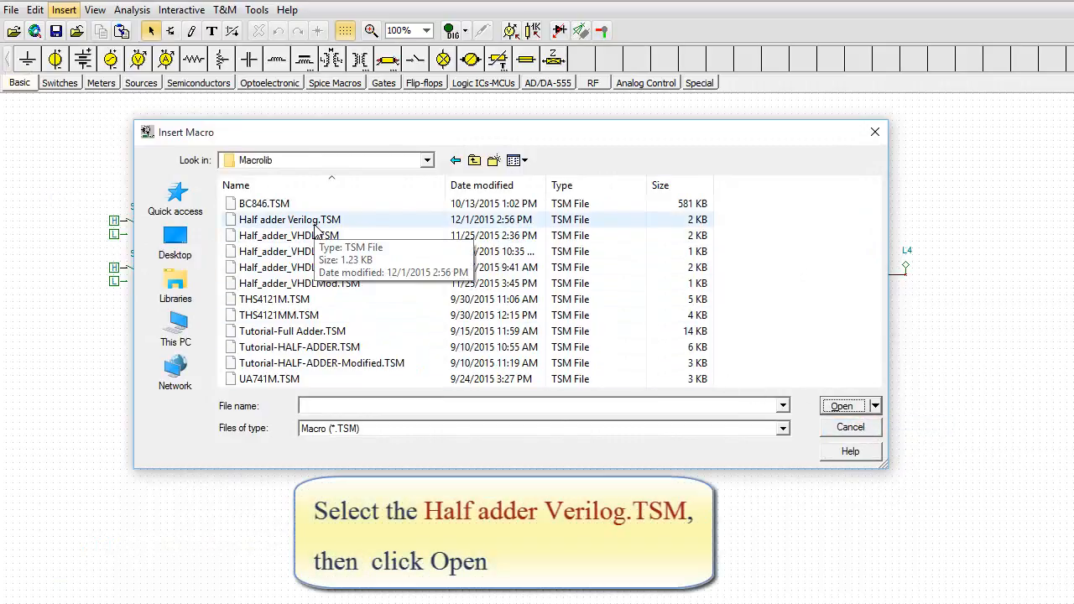
click(289, 220)
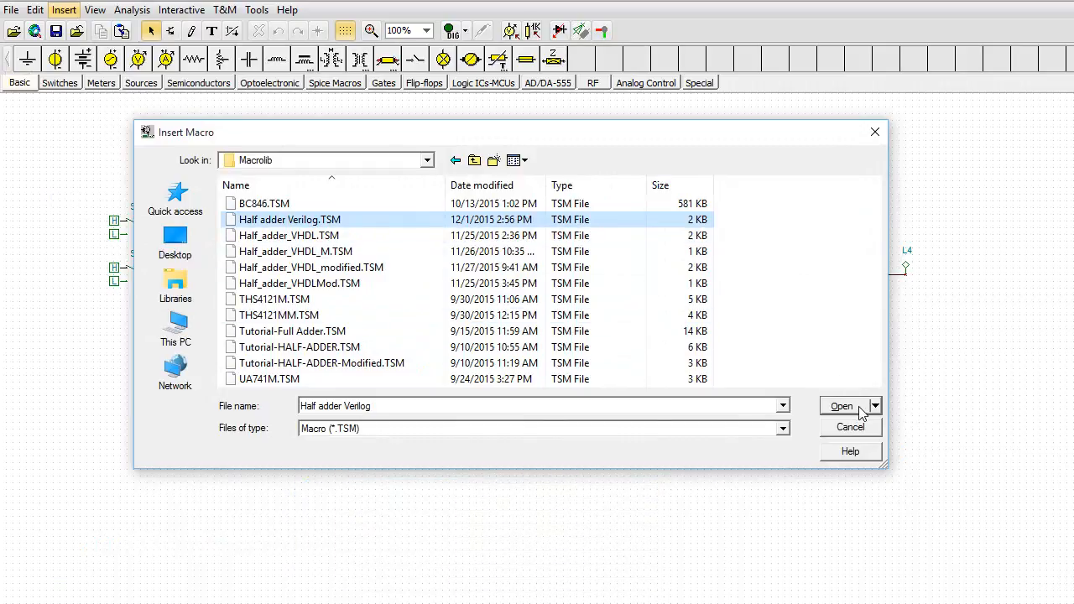
click(842, 407)
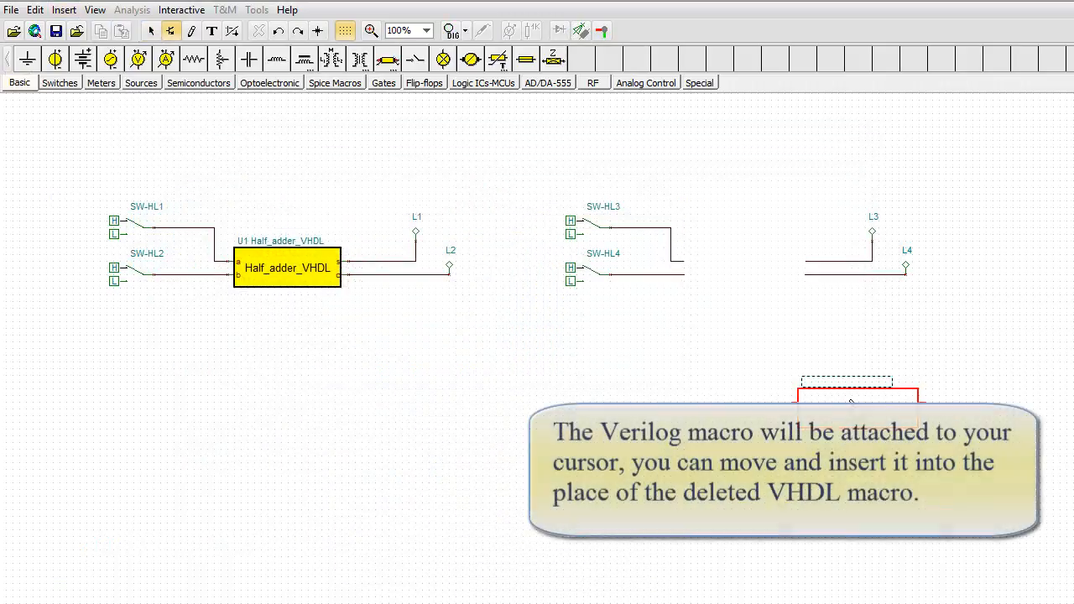
mouse_move(752, 286)
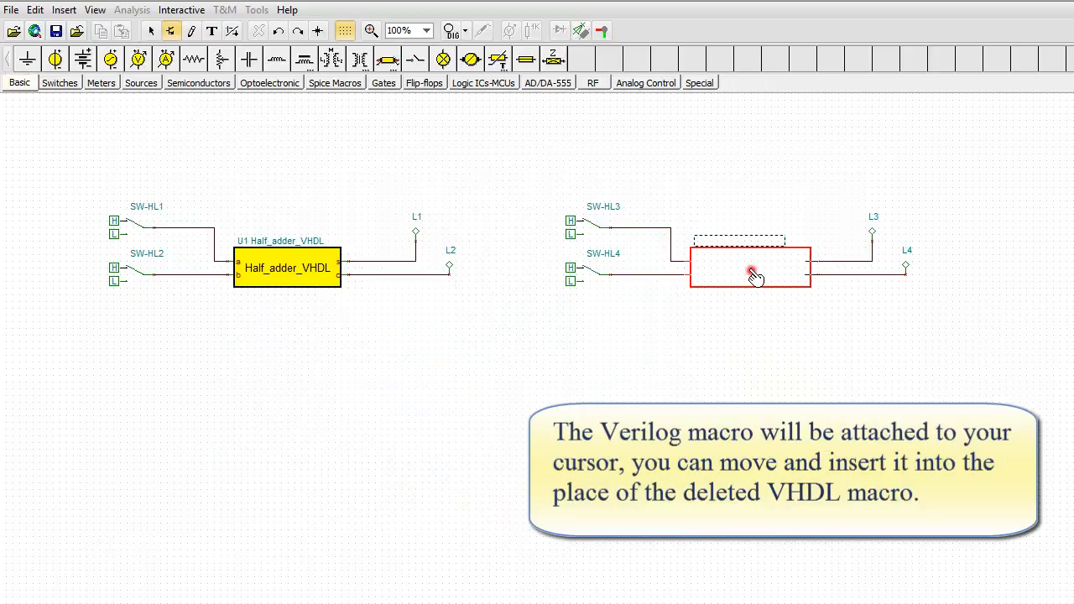
Drop the Half_adder_Verilog macro into the copied circuit's empty gap
click(751, 266)
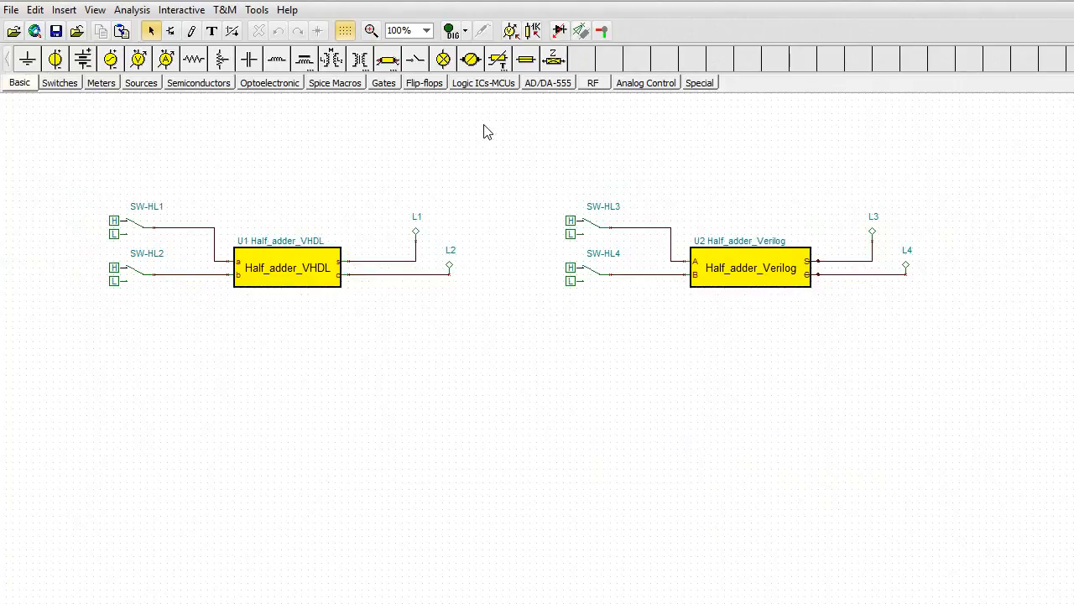
Switch the interactive mode to Digital and run the DIG test
click(467, 31)
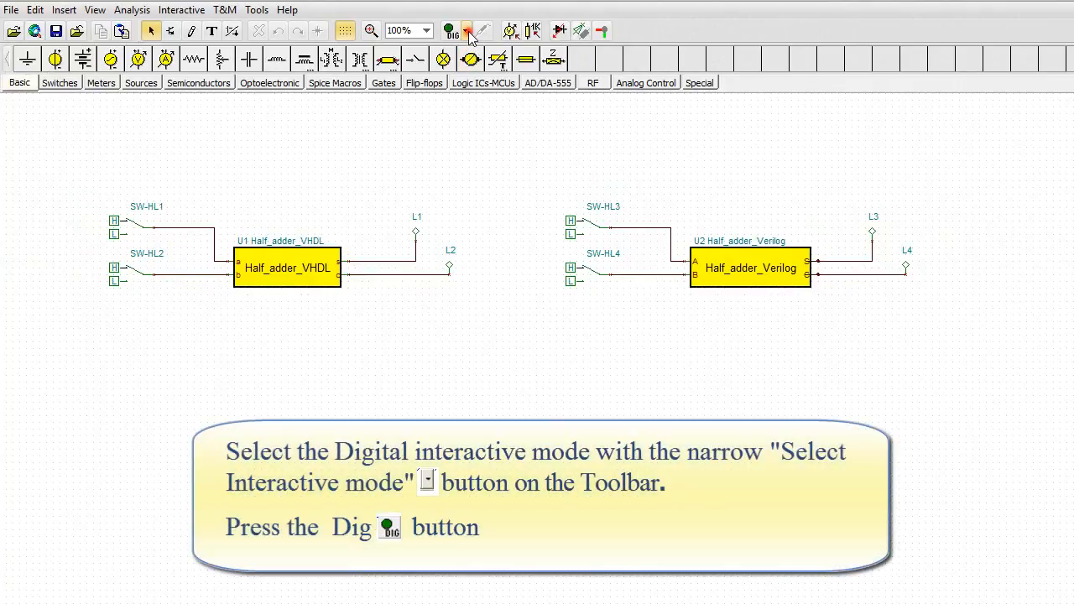
click(466, 31)
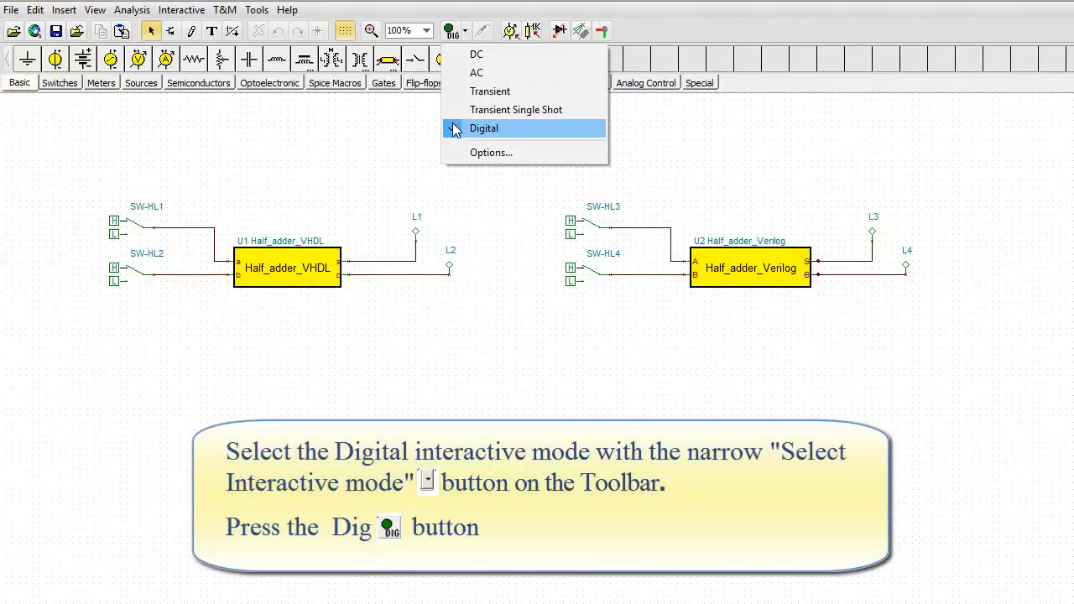
click(485, 128)
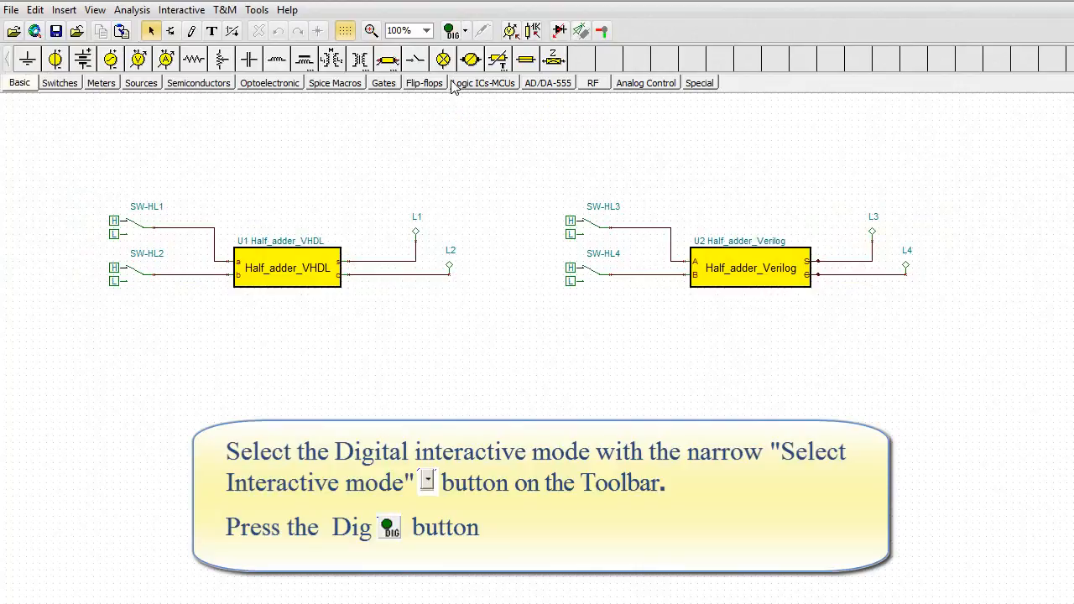
click(449, 31)
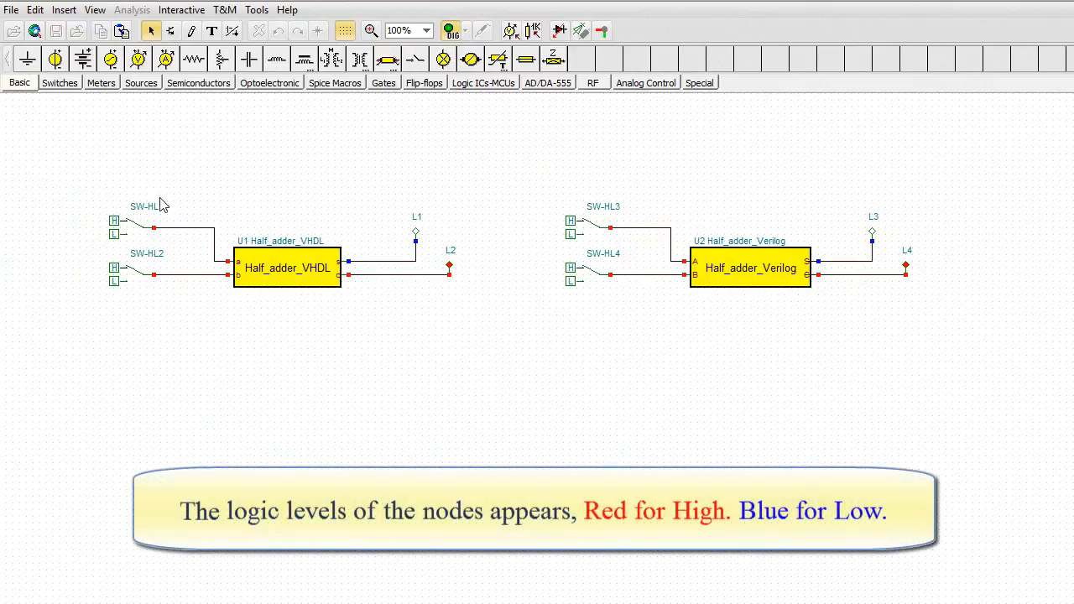
Set switches SW-HL1 and SW-HL2 to Low and check both half-adder outputs go low
click(124, 232)
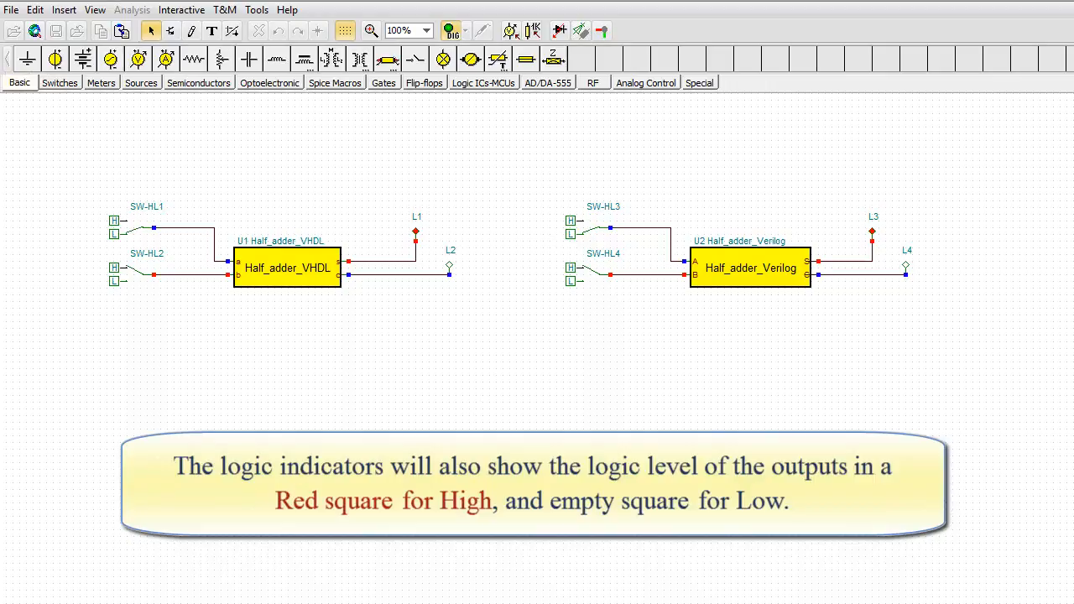
click(124, 281)
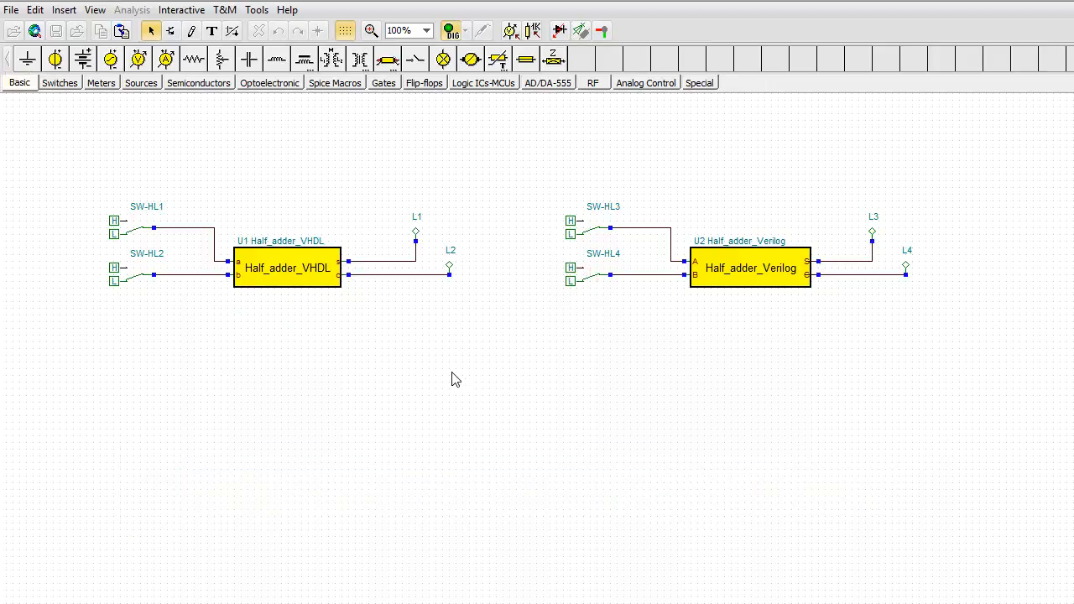
mouse_move(393, 392)
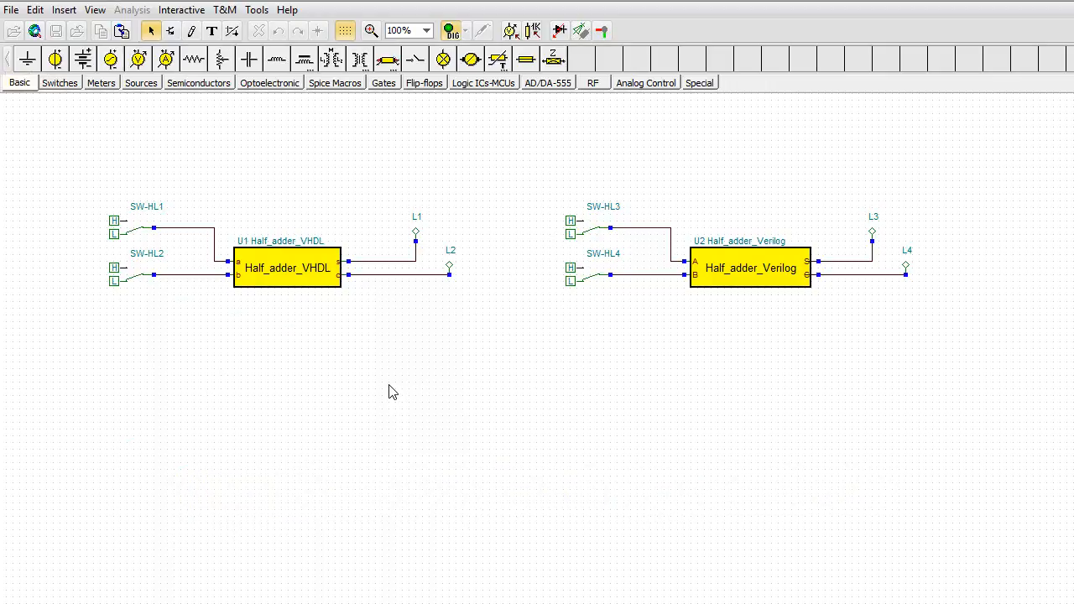
mouse_move(130, 275)
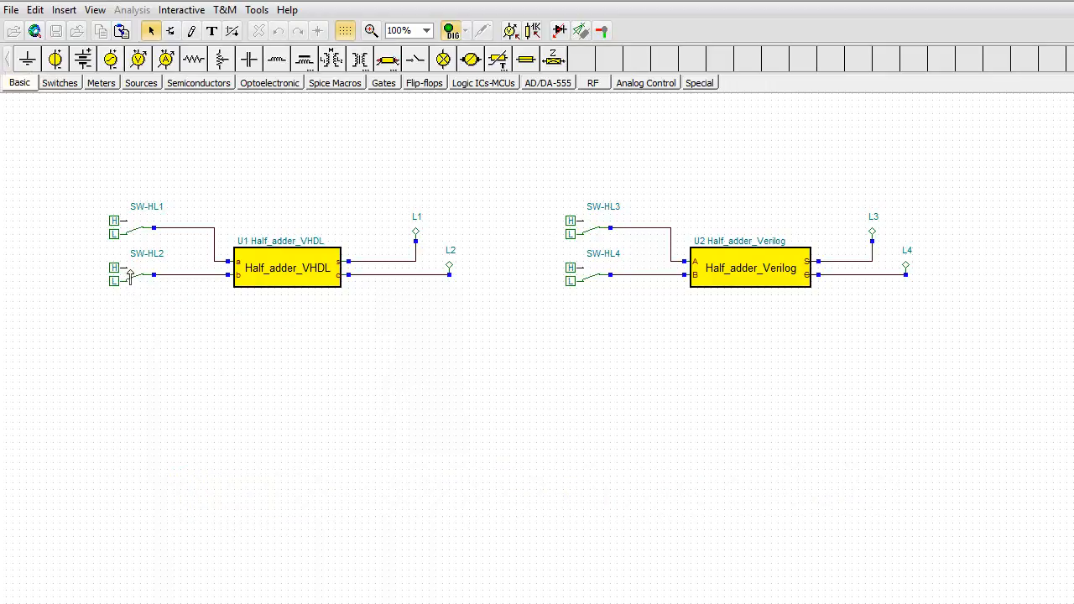